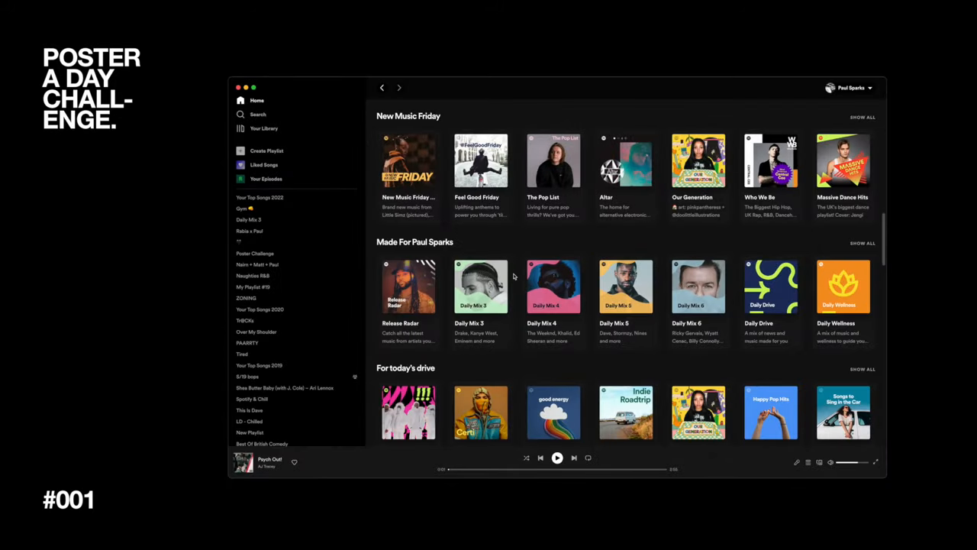
# - Open the Poster Challenge playlist from the sidebar and start Psych Out! by AJ Tracey
pyautogui.scroll(-3)
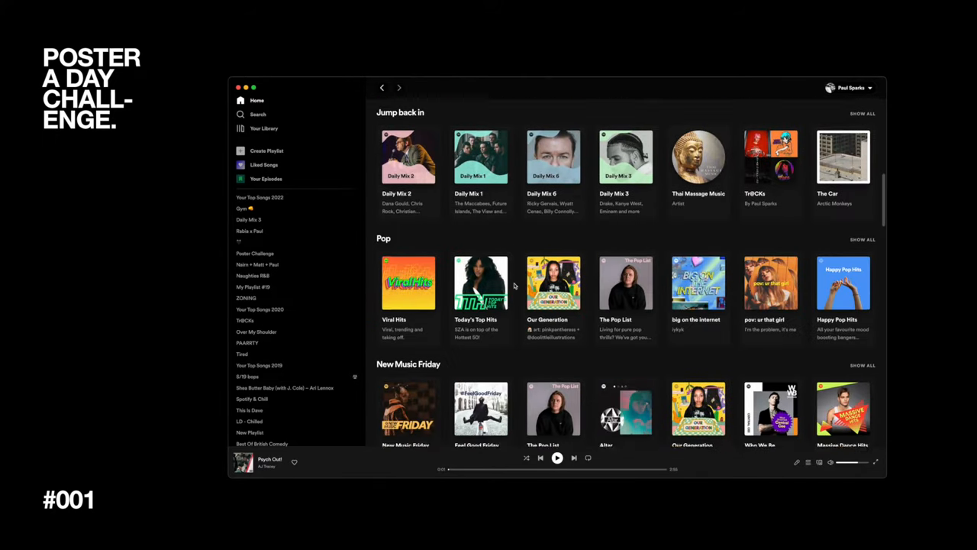
pyautogui.scroll(-3)
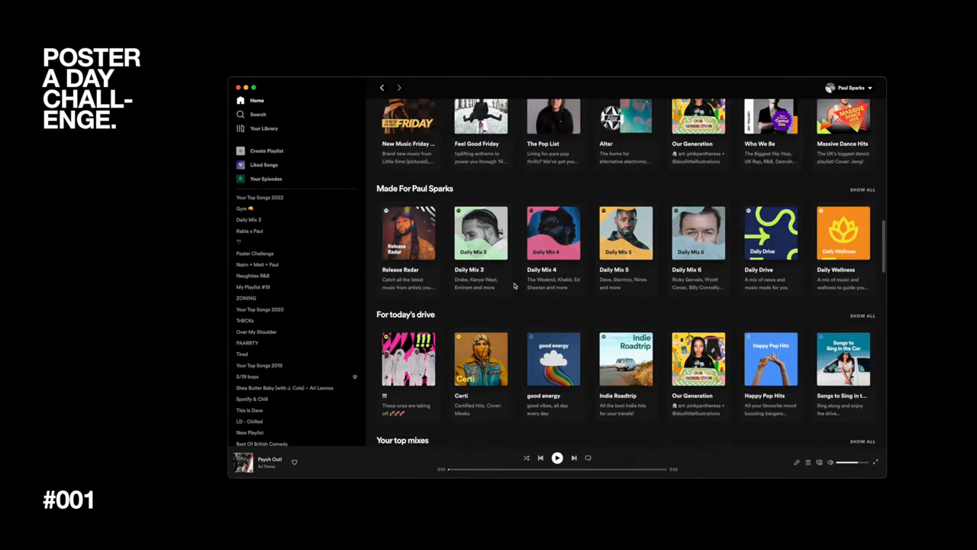
pyautogui.click(254, 252)
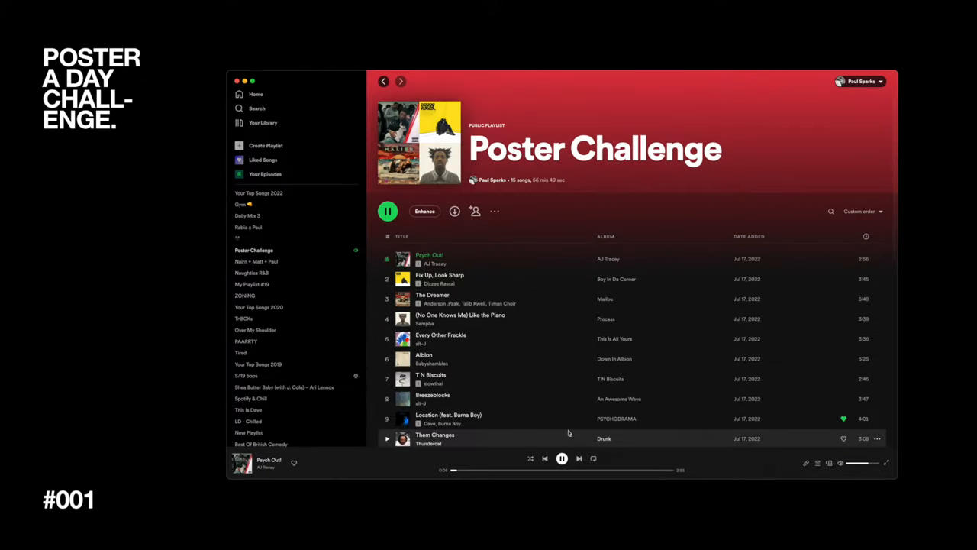
pyautogui.scroll(-3)
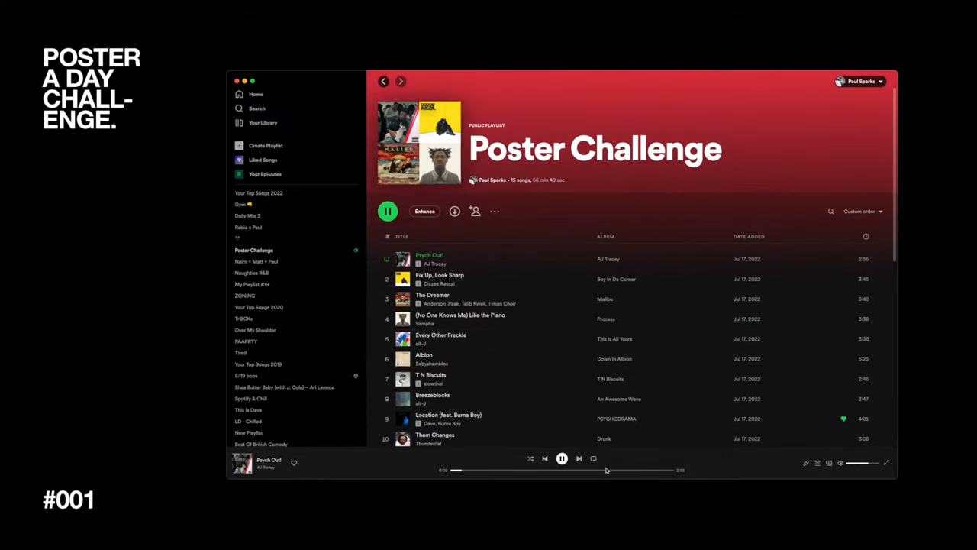
pyautogui.click(562, 459)
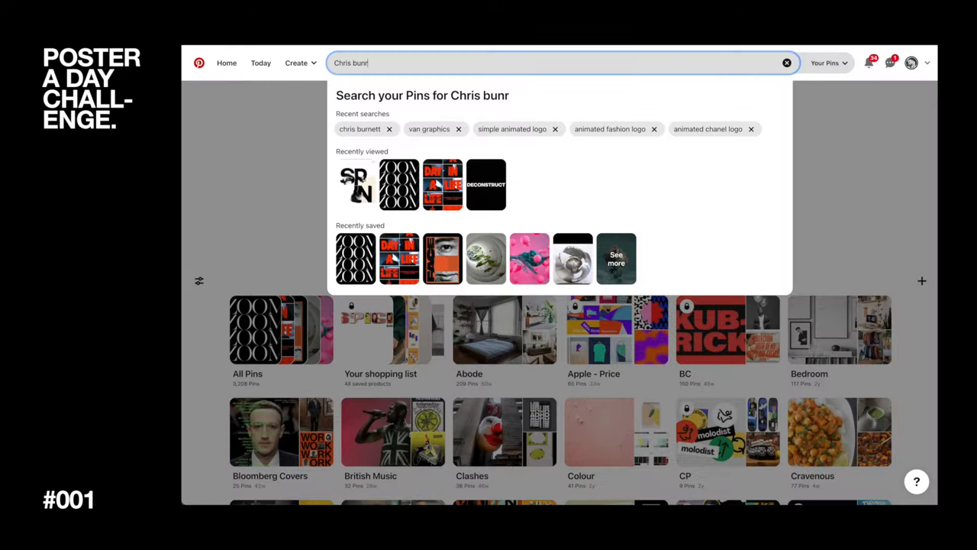
# - Search saved pins for 'Chris burnett', open the Shine pin and browse similar poster designs
pyautogui.write('e')
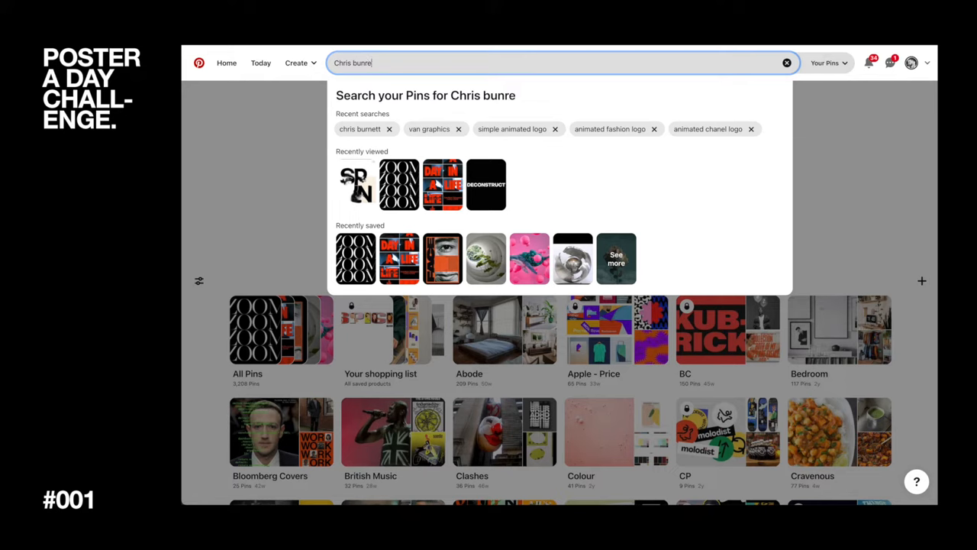
pyautogui.press('Backspace')
pyautogui.write('rnett')
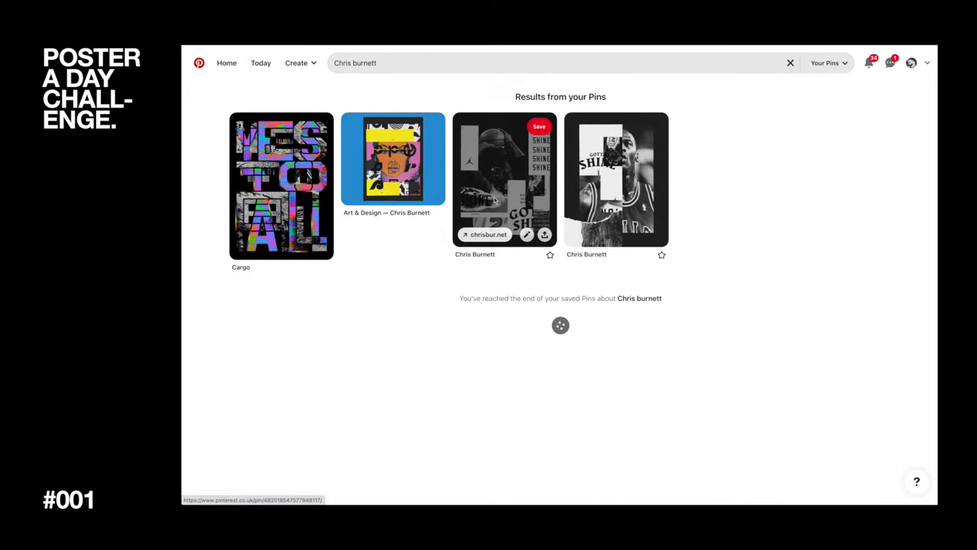
pyautogui.scroll(-3)
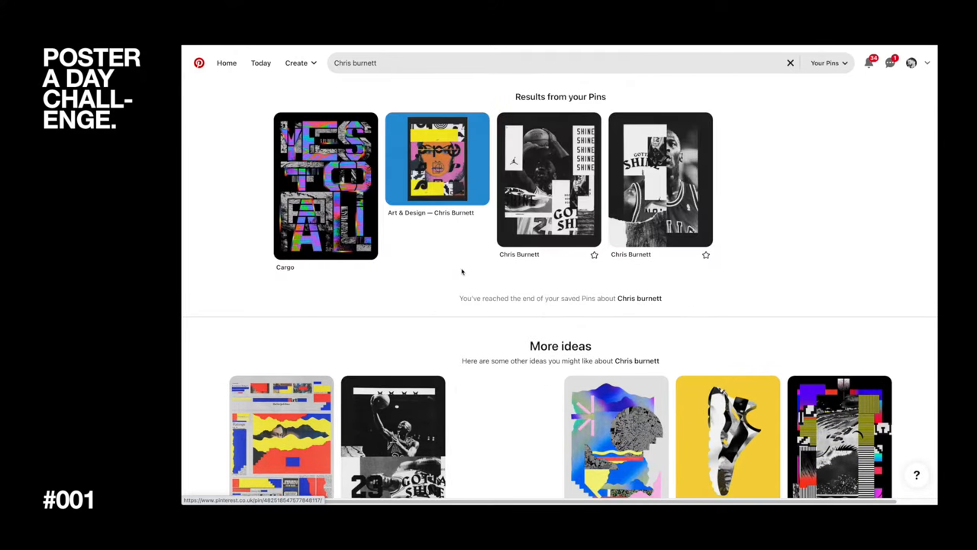
pyautogui.moveTo(537, 195)
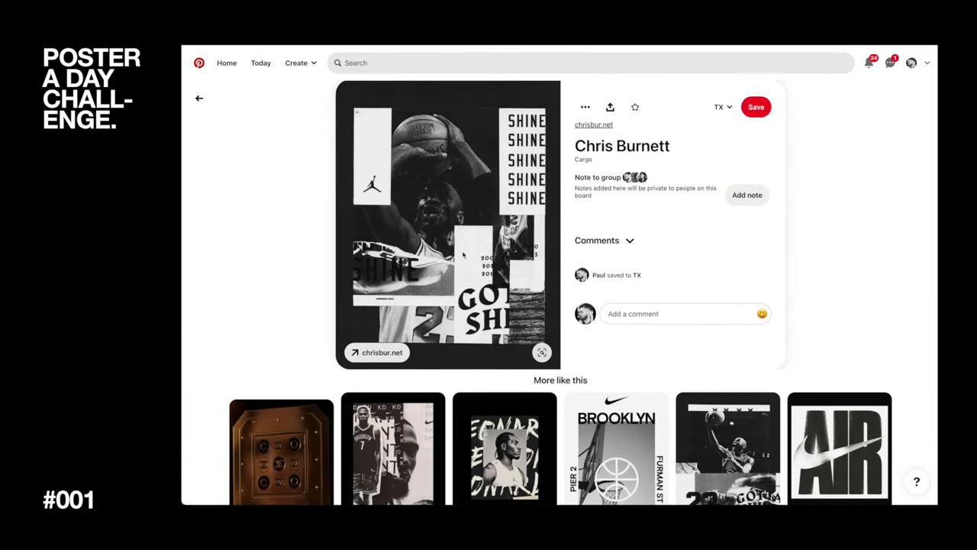
pyautogui.scroll(-3)
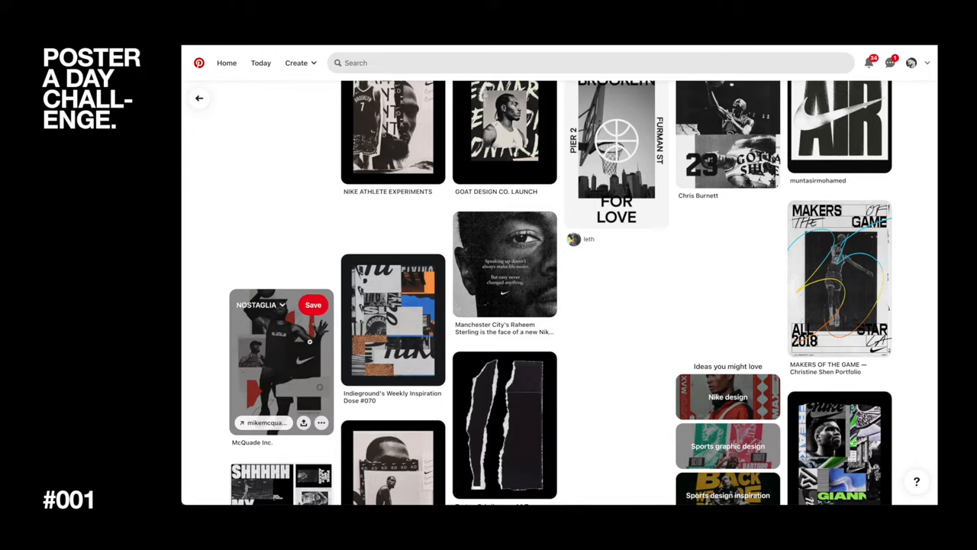
pyautogui.moveTo(393, 335)
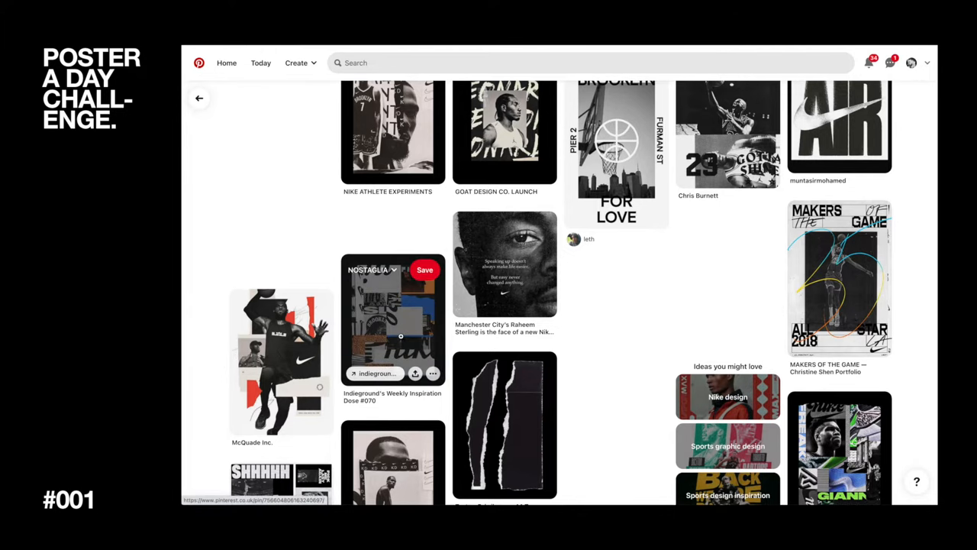
pyautogui.click(392, 321)
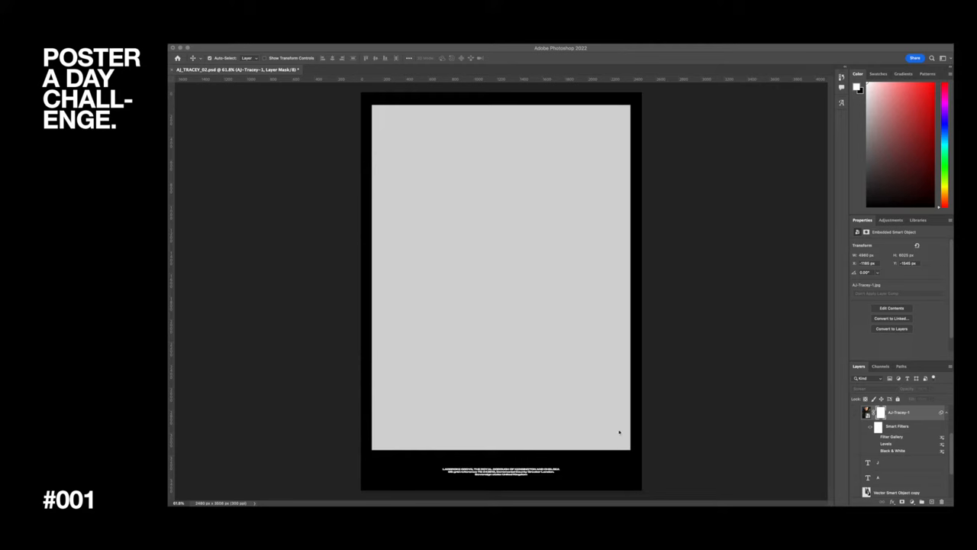
pyautogui.moveTo(513, 478)
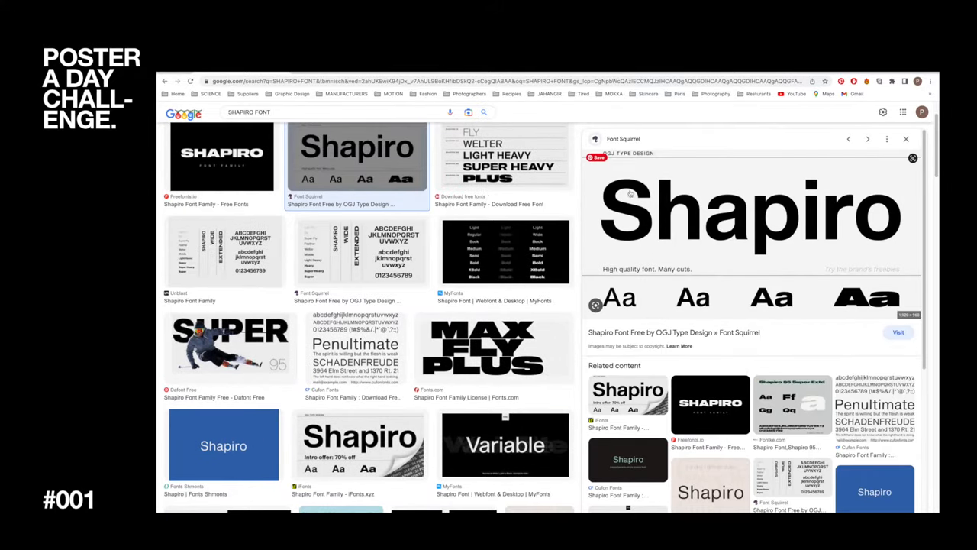
pyautogui.moveTo(695, 298)
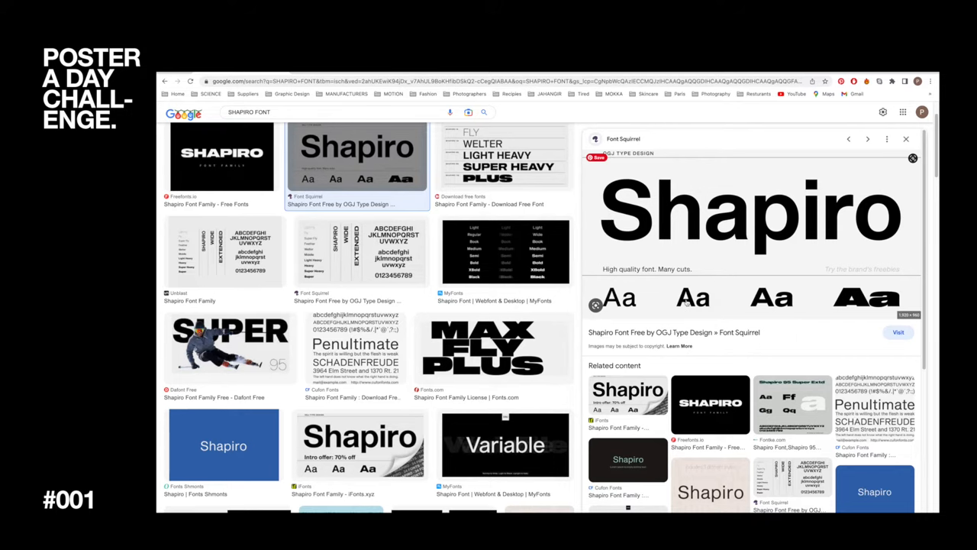
# - Preview the Shapiro weights sample, MAX FLY PLUS and another Shapiro font image result
pyautogui.click(504, 157)
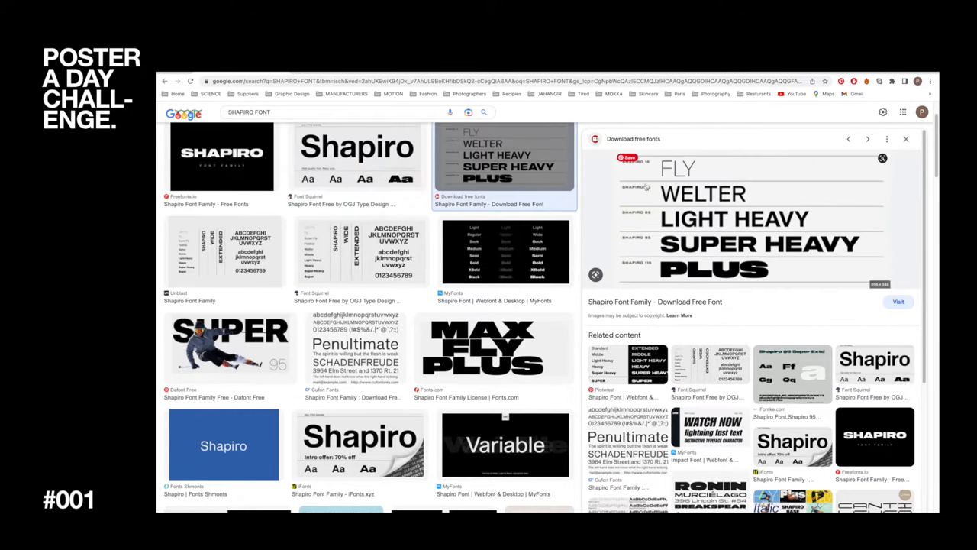
pyautogui.moveTo(633, 268)
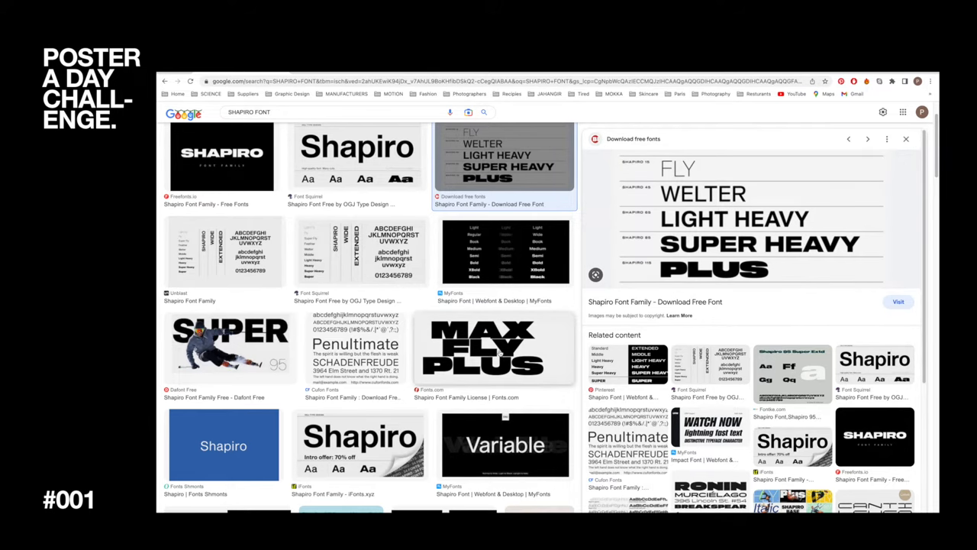
pyautogui.click(490, 350)
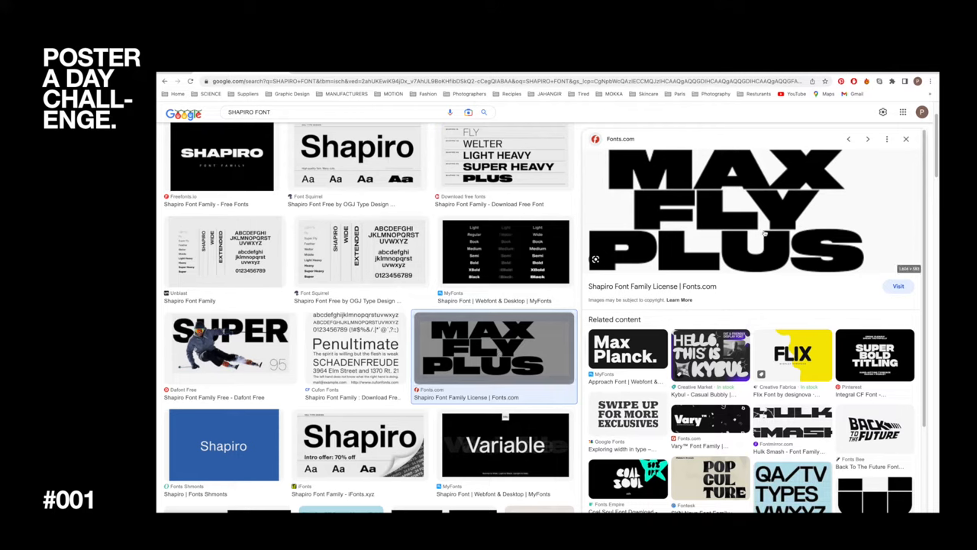
pyautogui.click(229, 348)
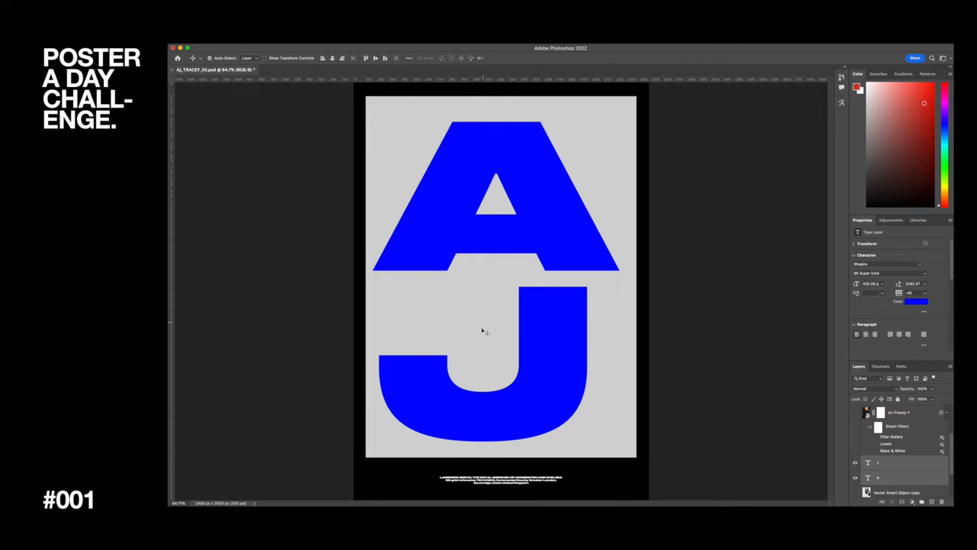
pyautogui.moveTo(322, 342)
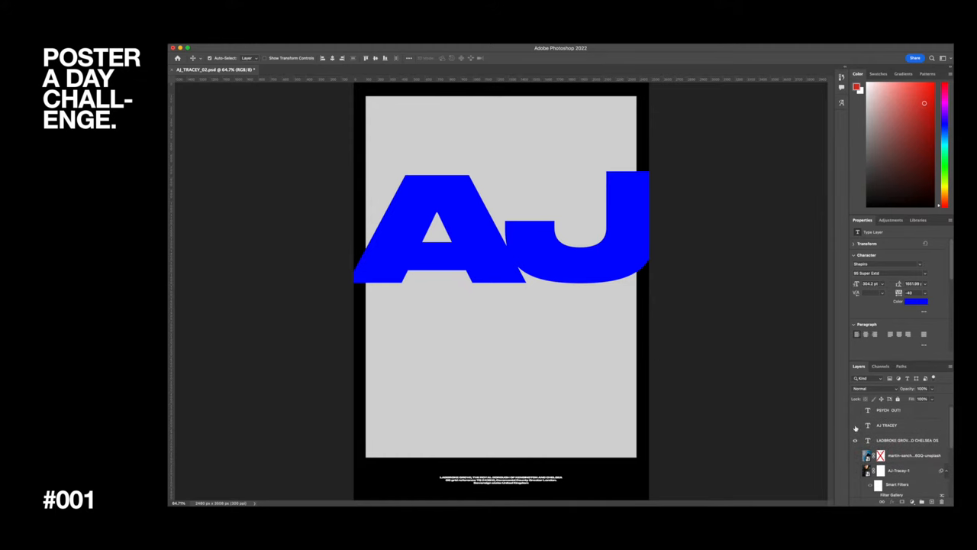
# - Reposition the blue A and J letter layers onto one line in the upper middle
pyautogui.click(856, 426)
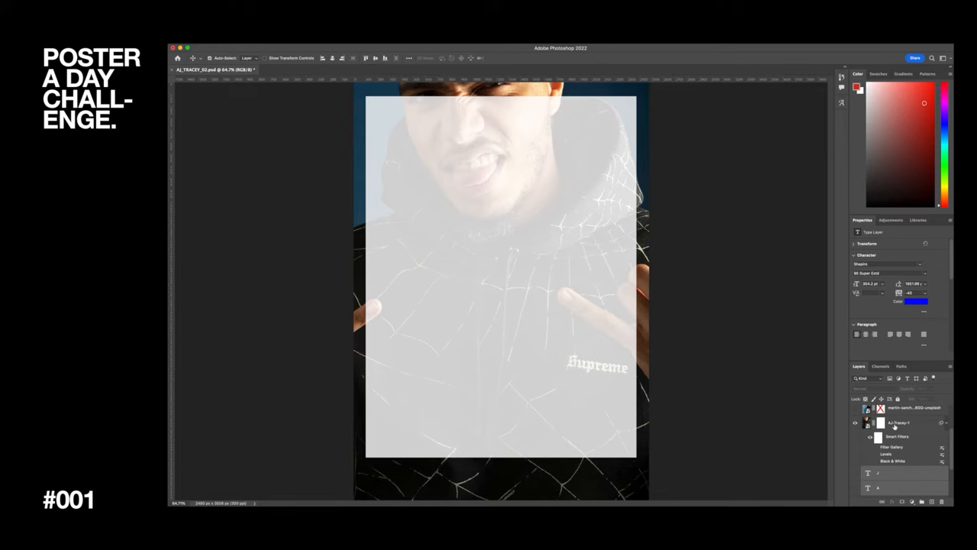
# - Select the AJ-Tracey-1 layer and remove the pale overlay covering the portrait
pyautogui.click(901, 423)
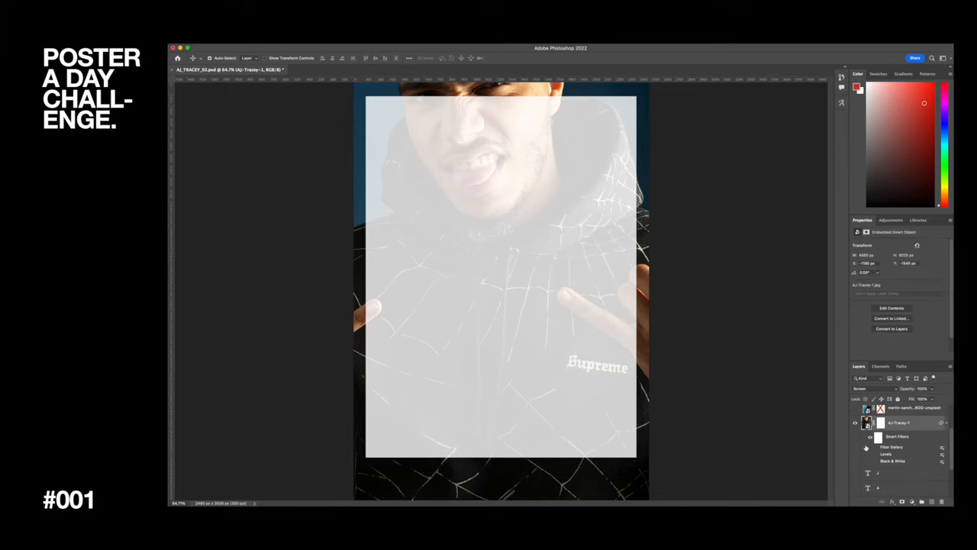
pyautogui.click(867, 388)
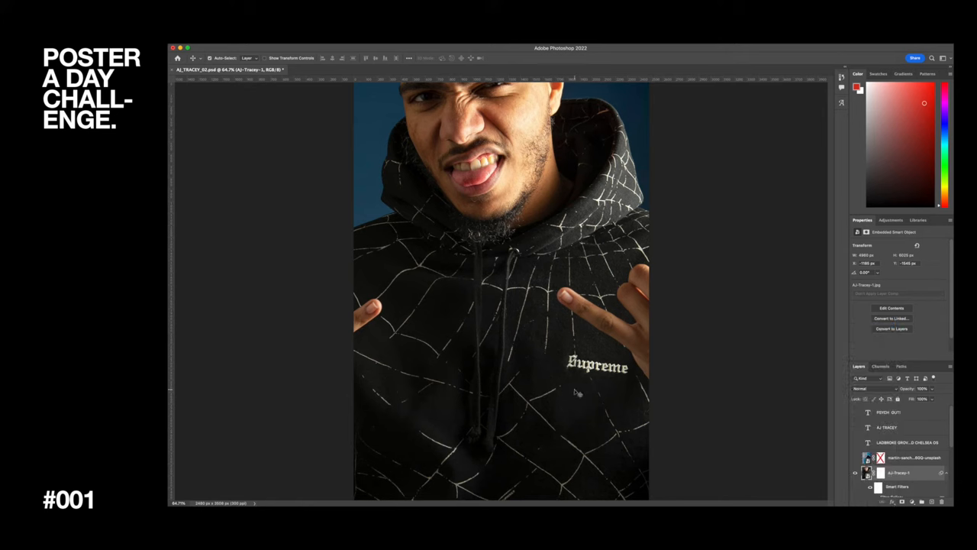
pyautogui.moveTo(511, 428)
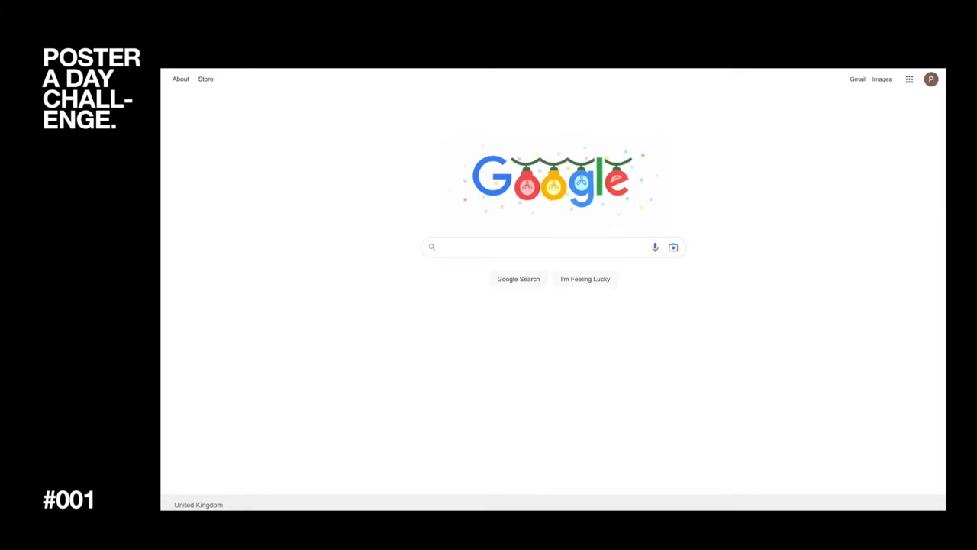
# - Search Google for 'Unsplash' to reach the free photo site
pyautogui.click(534, 247)
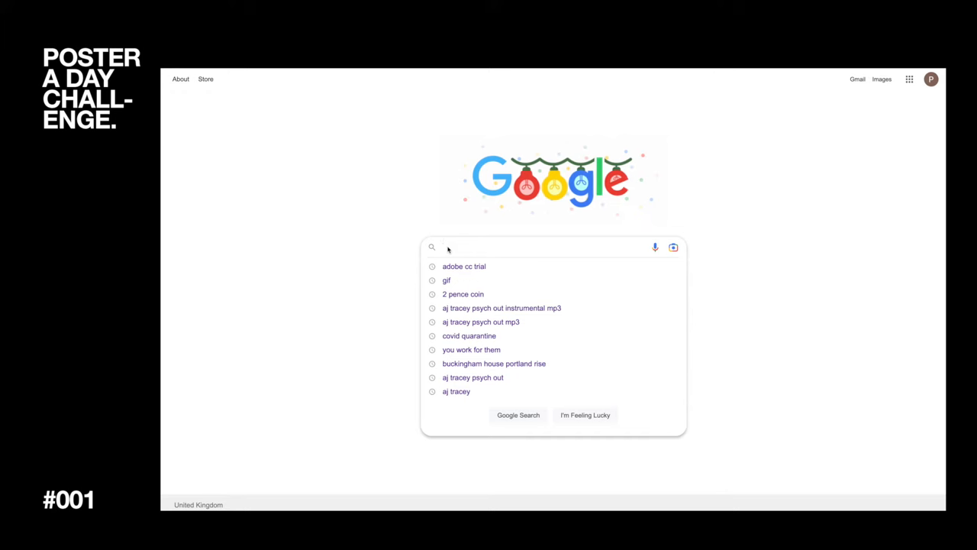
pyautogui.write('Un')
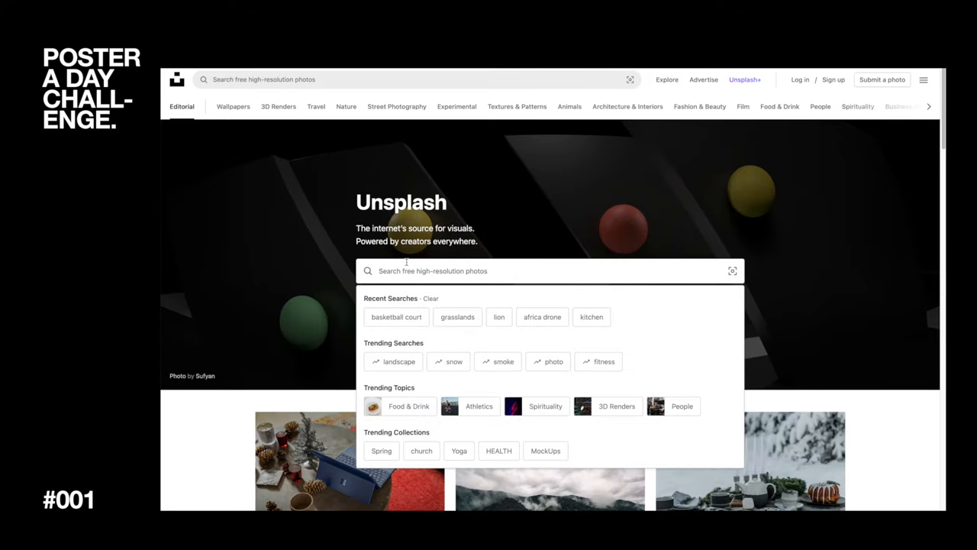
# - Search Unsplash for 'basketball court' and scroll through the photo results
pyautogui.write('basketball')
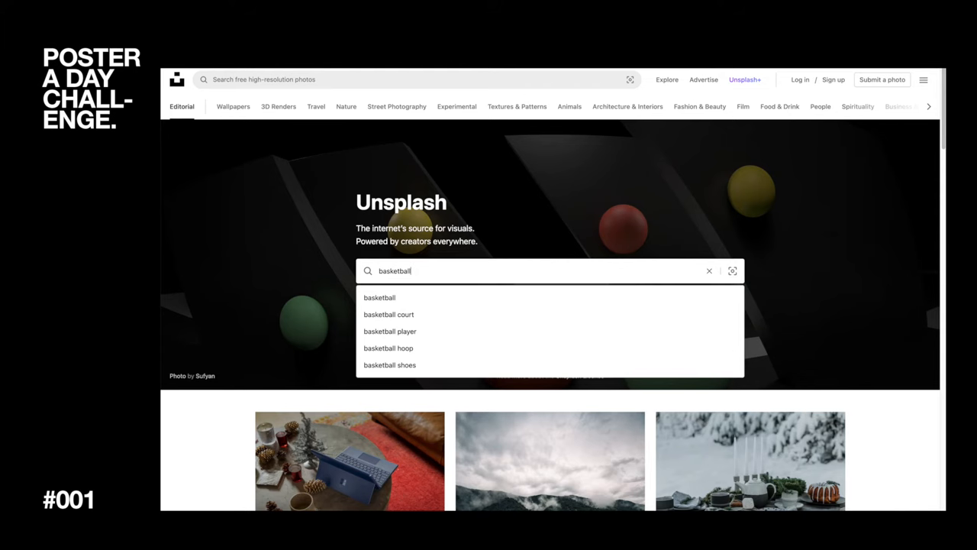
pyautogui.click(388, 314)
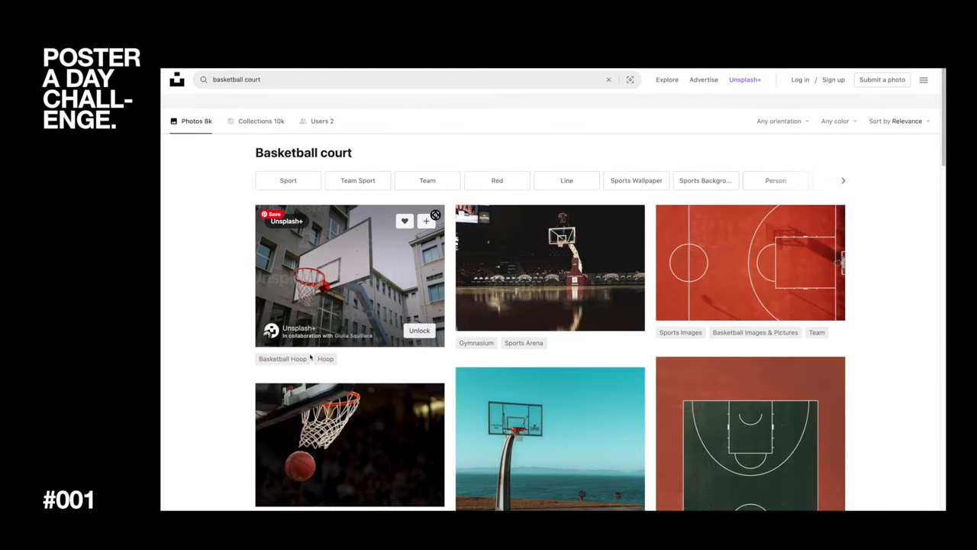
pyautogui.scroll(-3)
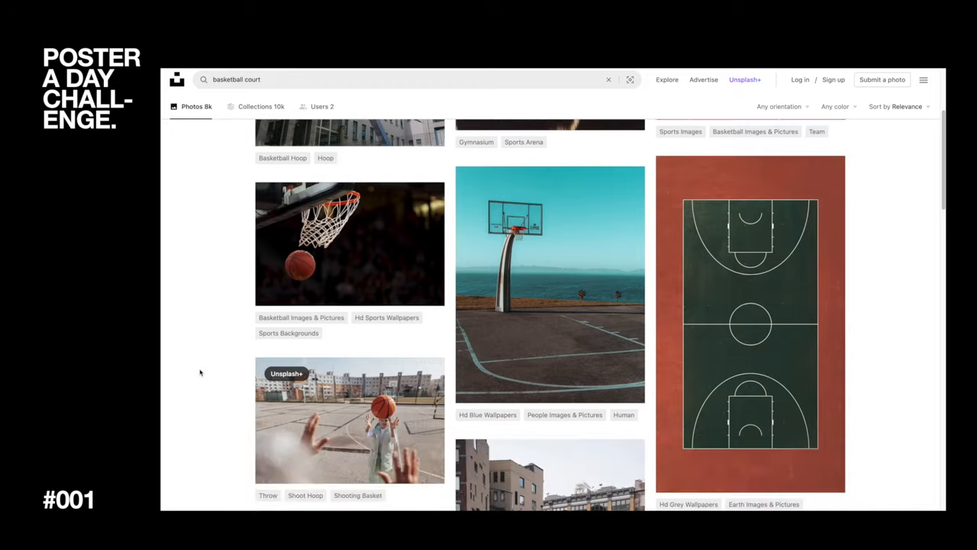
pyautogui.scroll(-3)
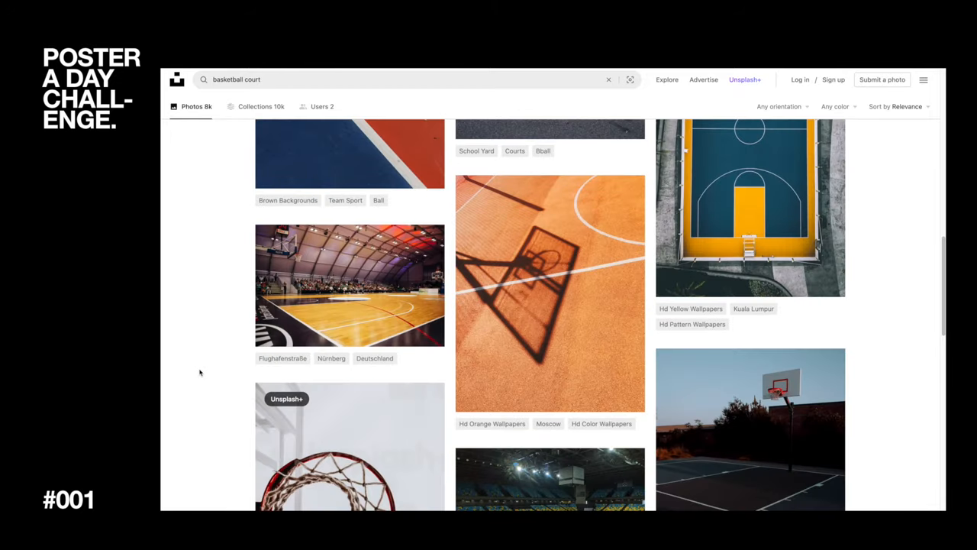
pyautogui.scroll(-3)
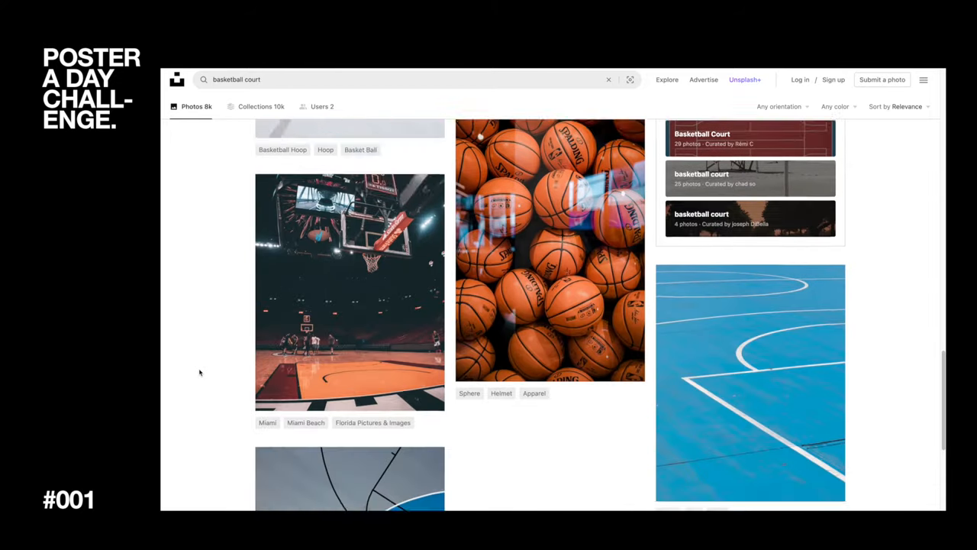
pyautogui.scroll(-3)
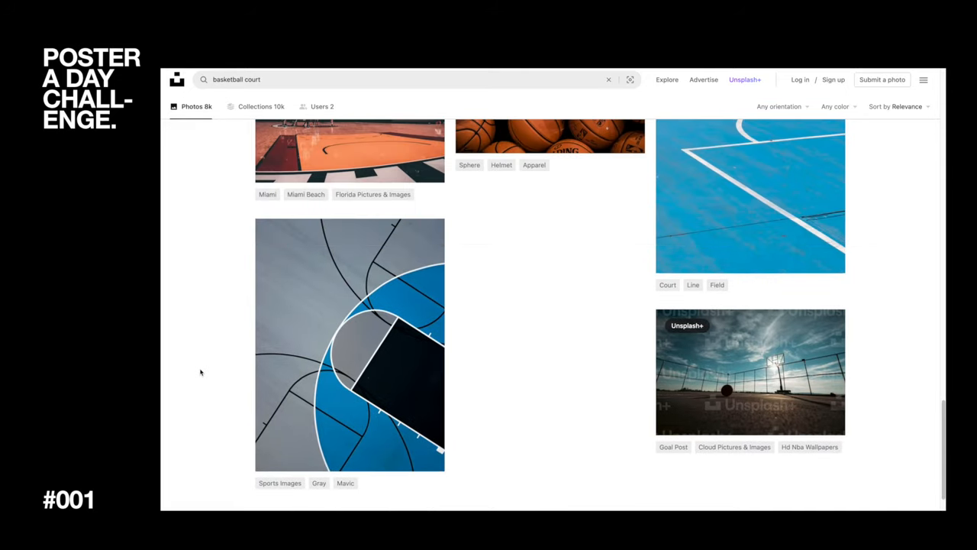
# - Download the aerial blue and grey court photo and dismiss the thank-you popup
pyautogui.click(350, 345)
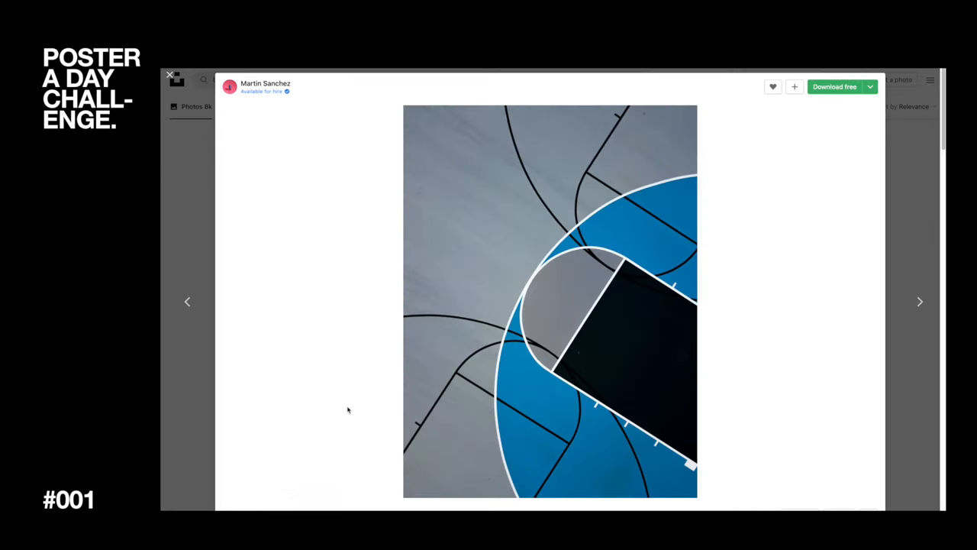
pyautogui.click(834, 87)
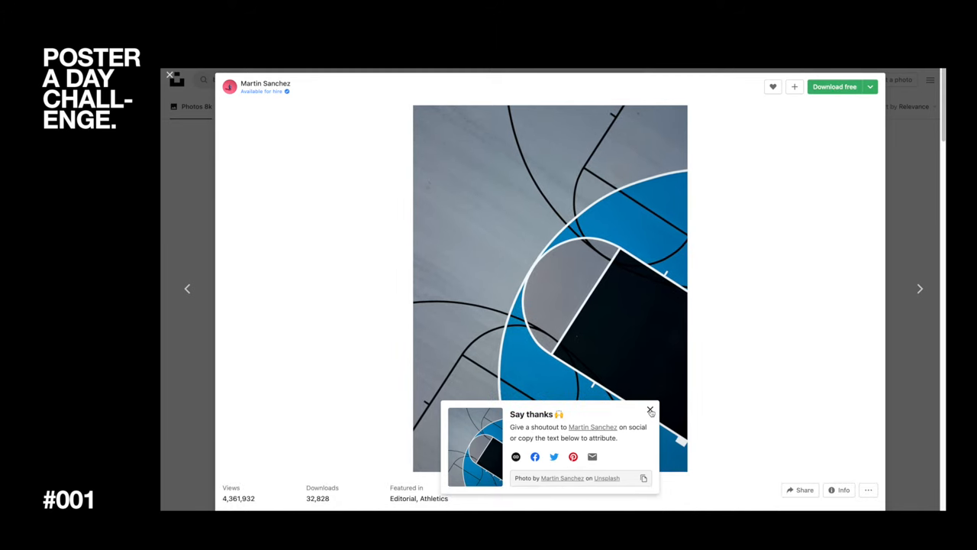
pyautogui.click(650, 410)
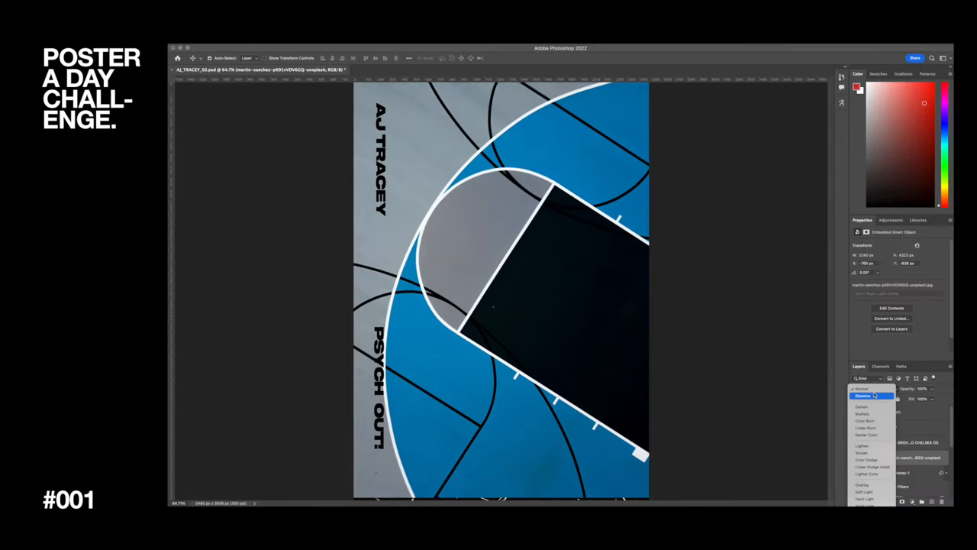
# - Try Lighten, Color Dodge, Overlay and Vivid Light blends on the court photo, then settle on one
pyautogui.click(864, 389)
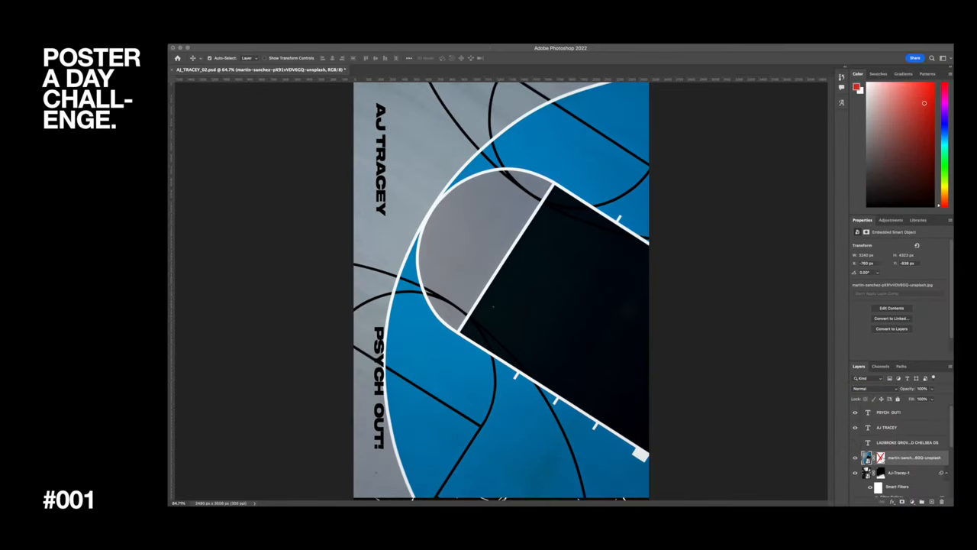
pyautogui.click(867, 388)
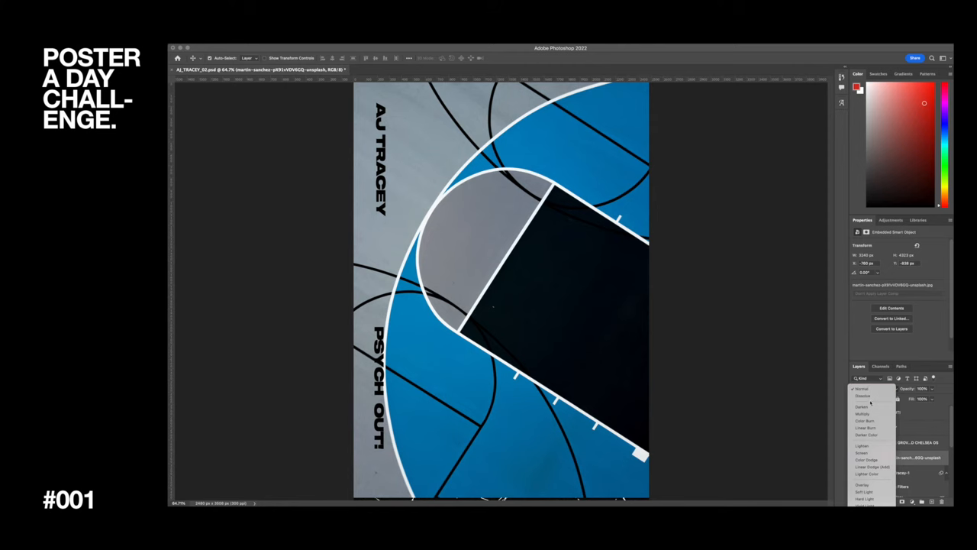
pyautogui.click(868, 420)
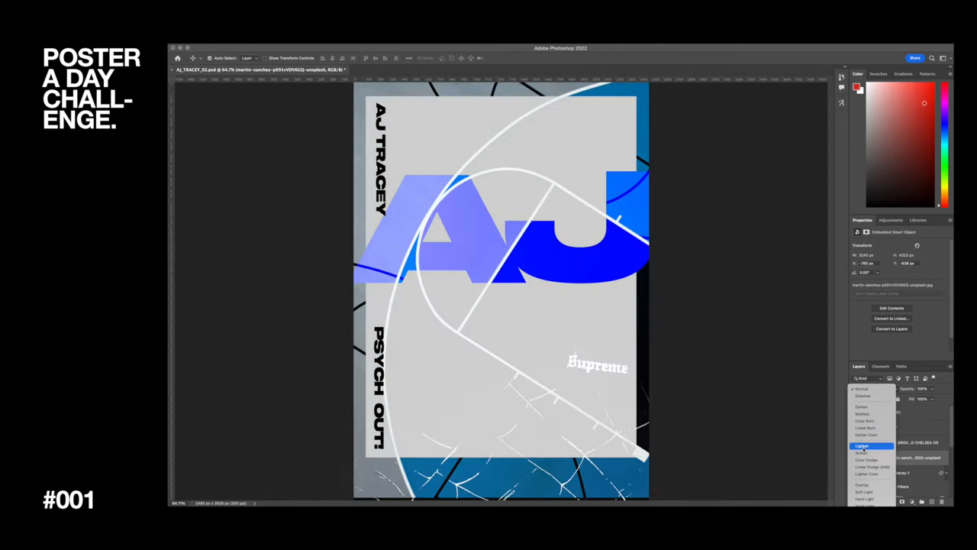
pyautogui.click(865, 476)
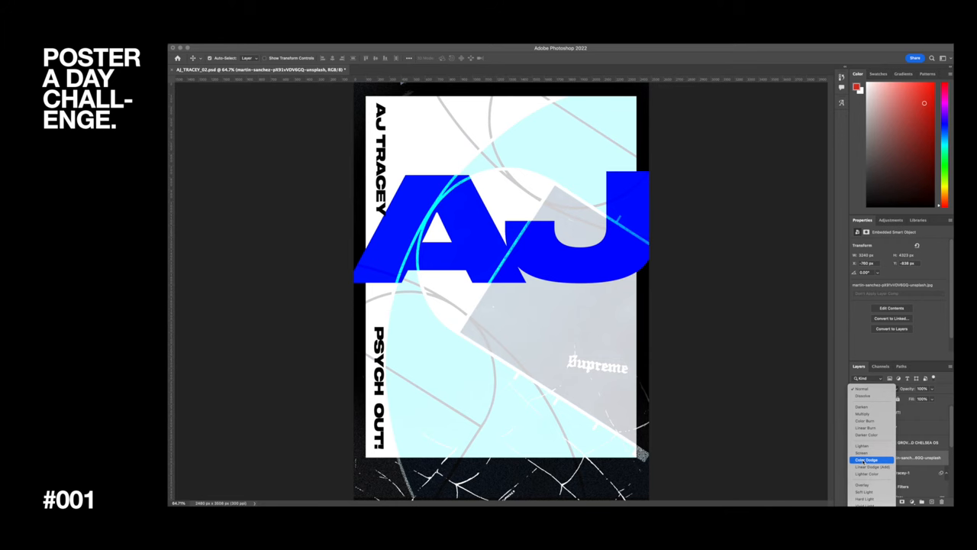
pyautogui.click(864, 483)
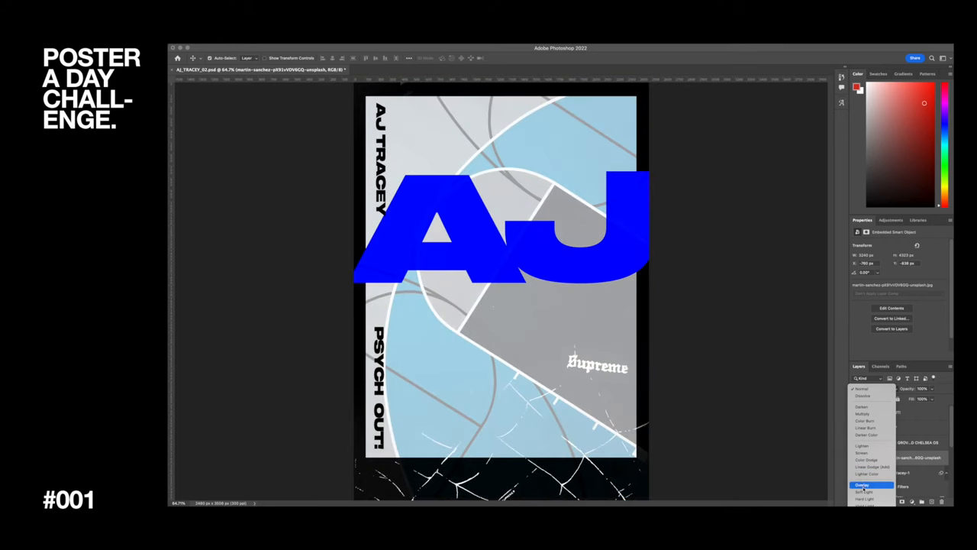
pyautogui.click(863, 494)
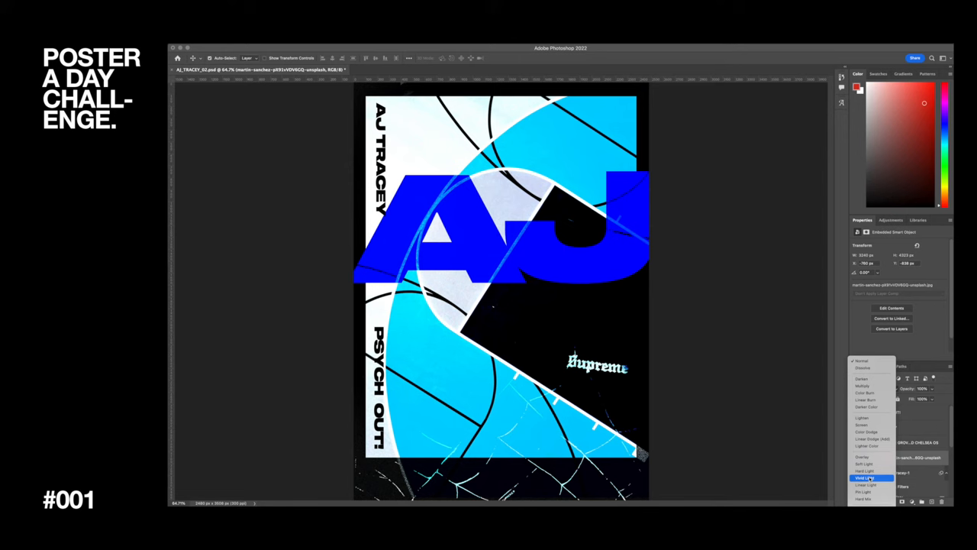
pyautogui.click(853, 493)
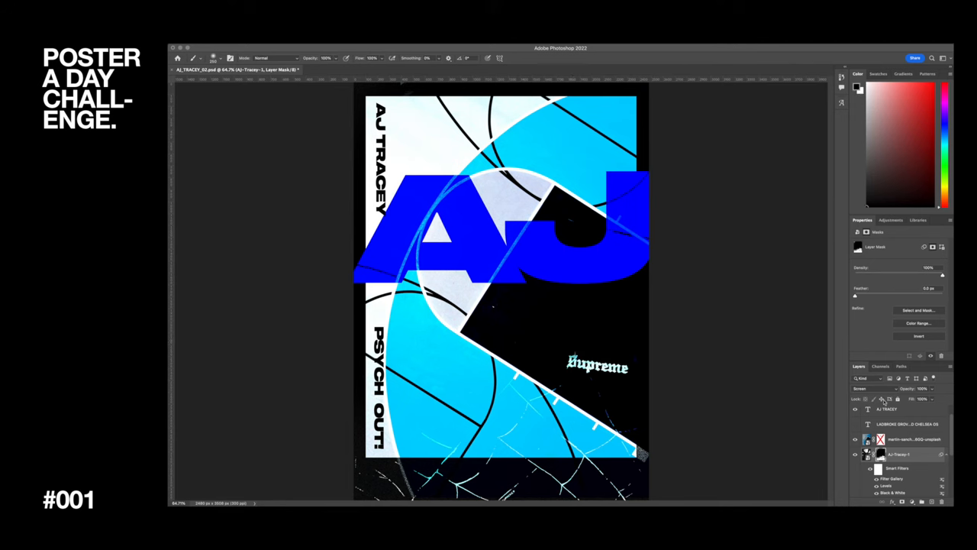
# - Set the AJ-Tracey-1 layer's blend mode to Overlay
pyautogui.click(866, 389)
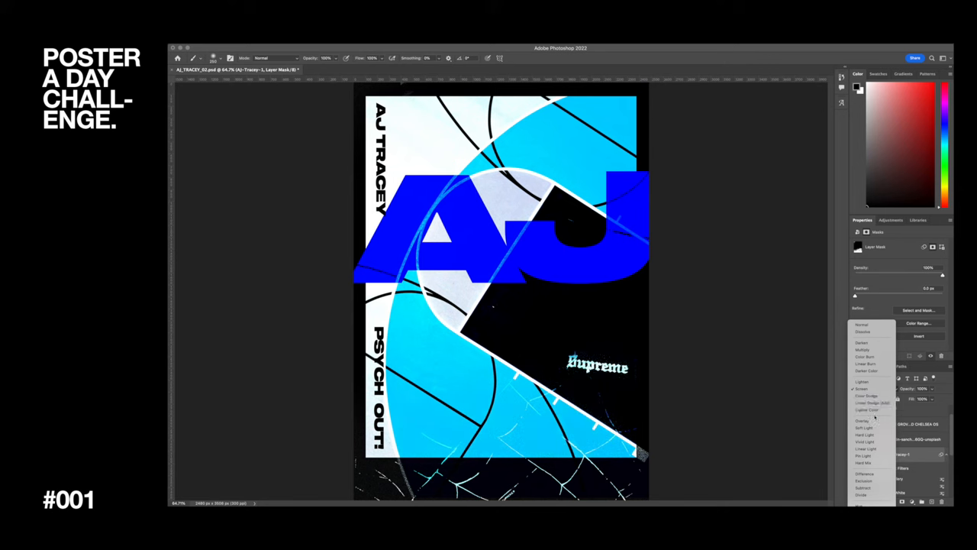
pyautogui.click(862, 419)
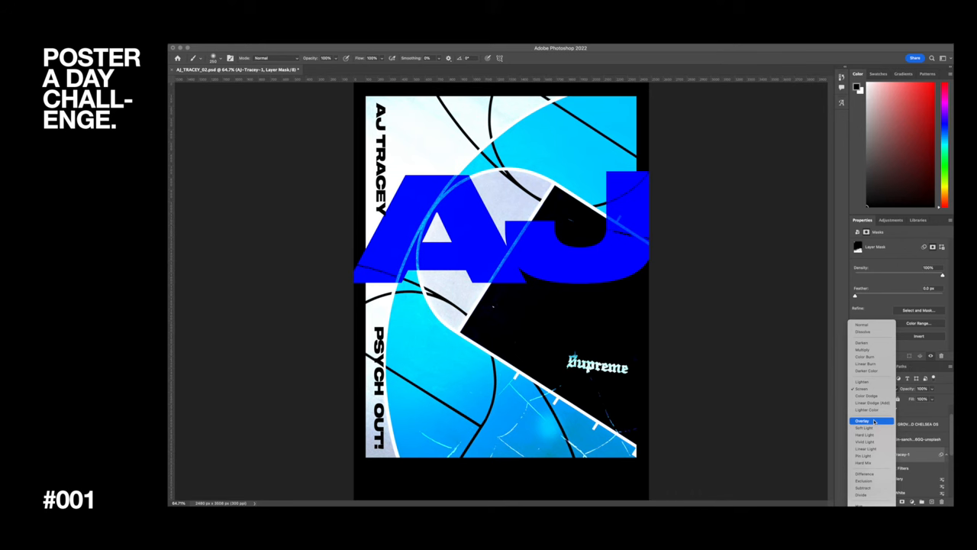
pyautogui.click(861, 420)
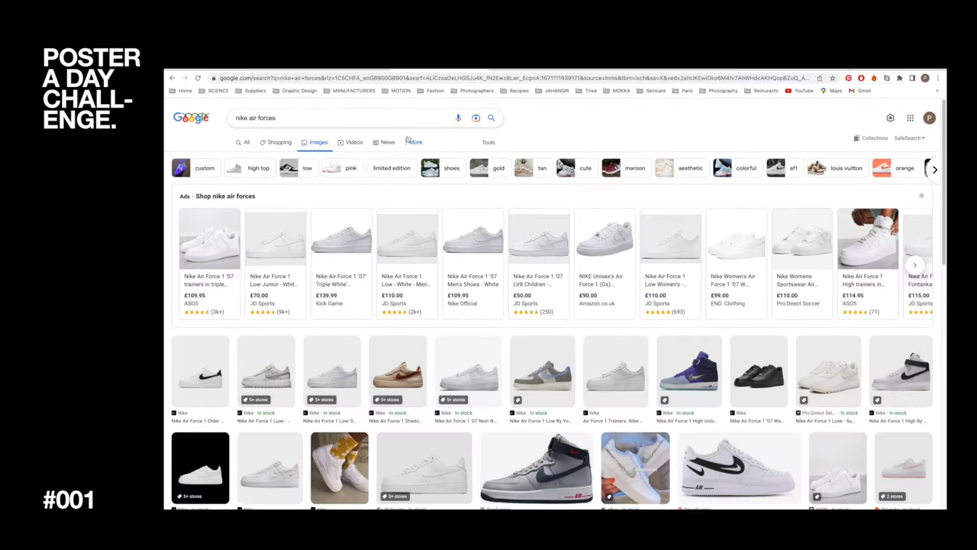
# - Browse Nike Air Forces image results, then select the black NIKE logo layer
pyautogui.click(275, 237)
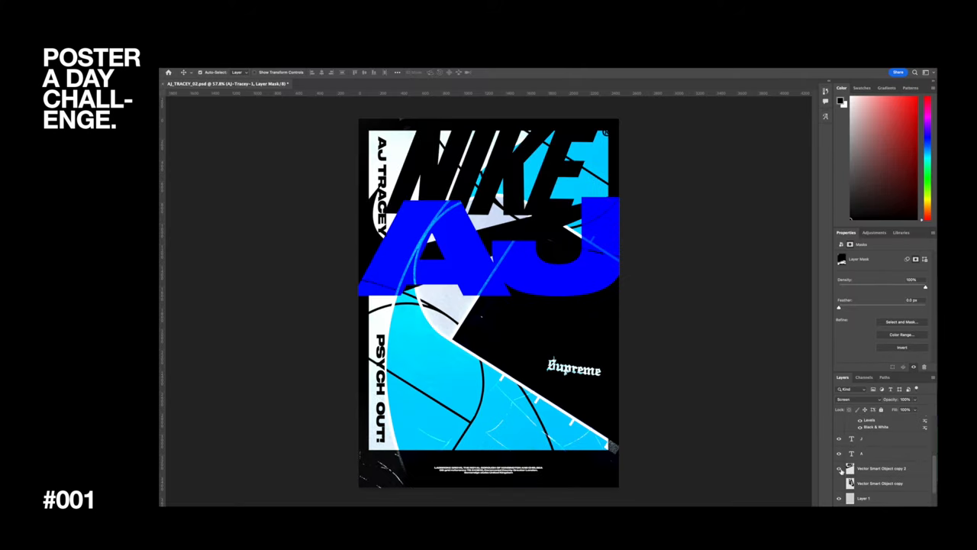
pyautogui.click(882, 470)
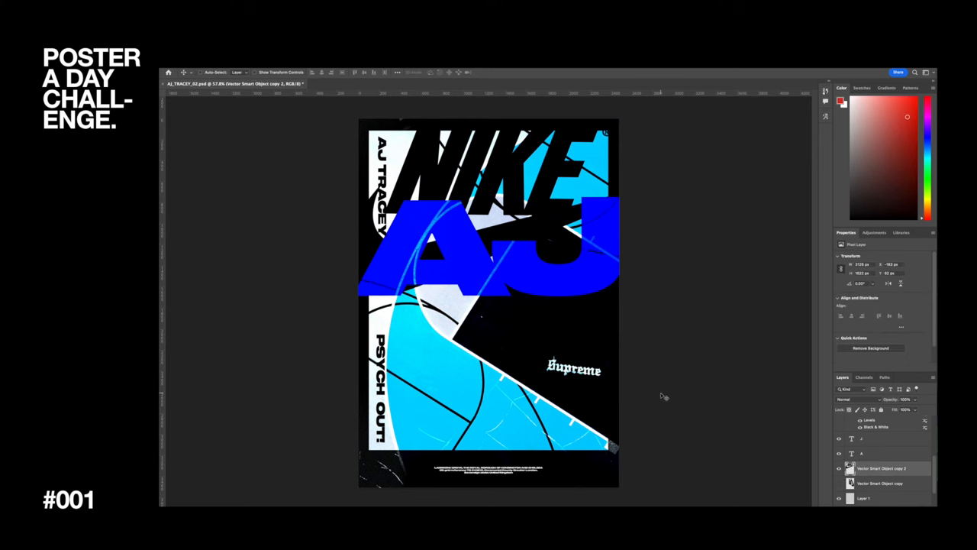